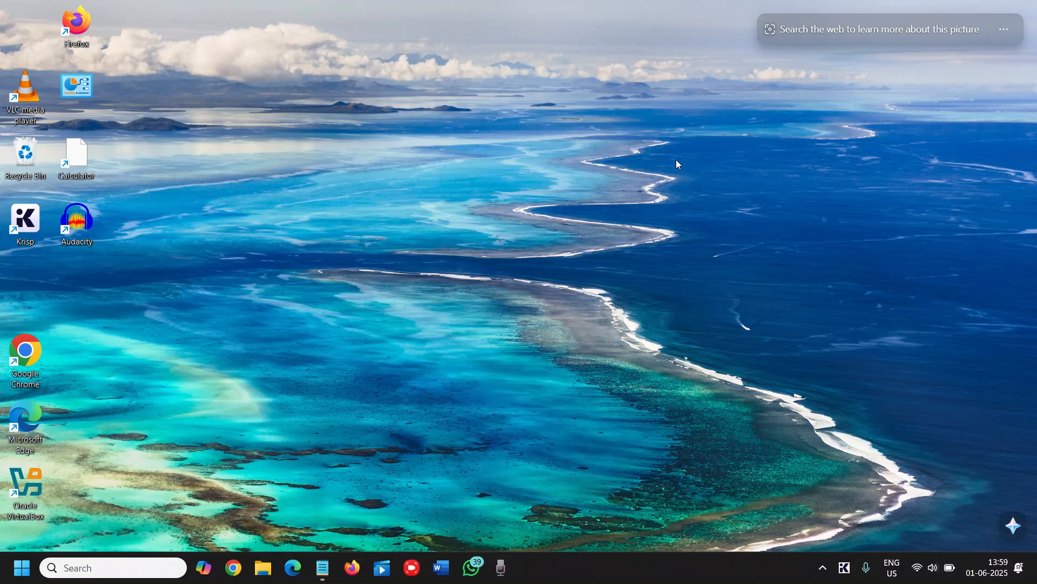
mouse_move(656, 168)
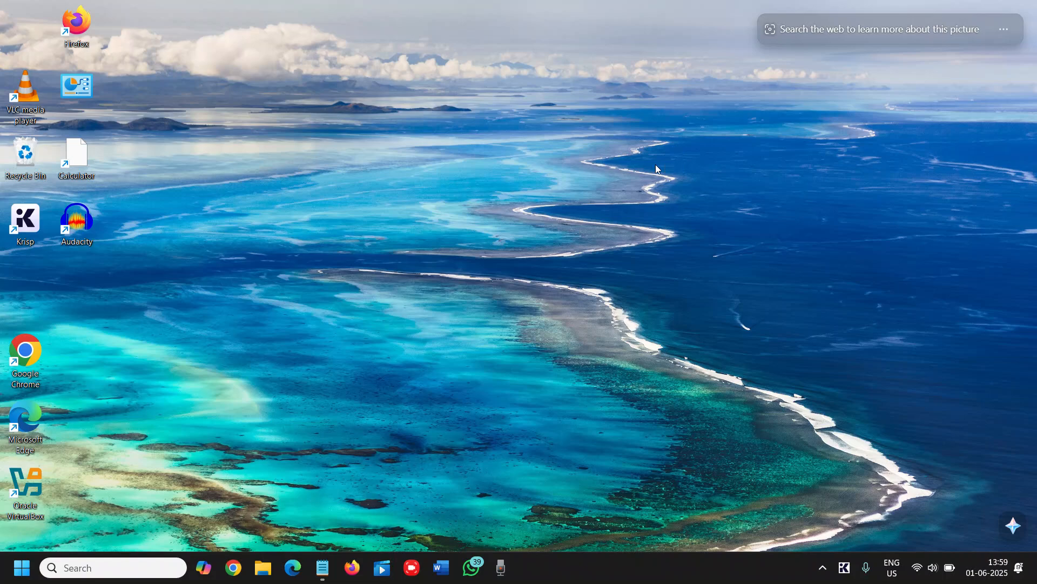
Open Control Panel from search and keep View by set to Large icons.
left_click(112, 568)
type("control")
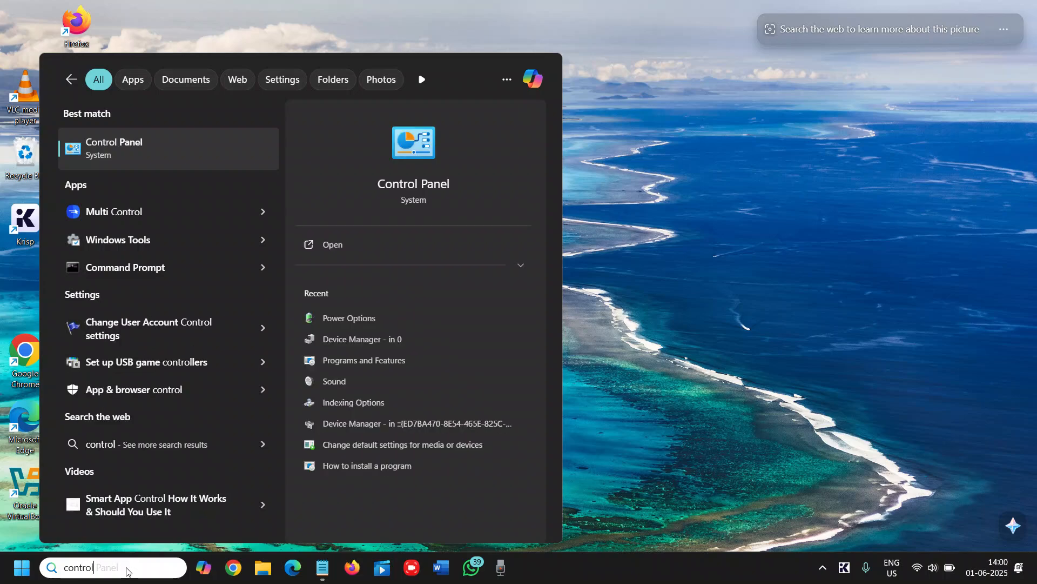
mouse_move(118, 240)
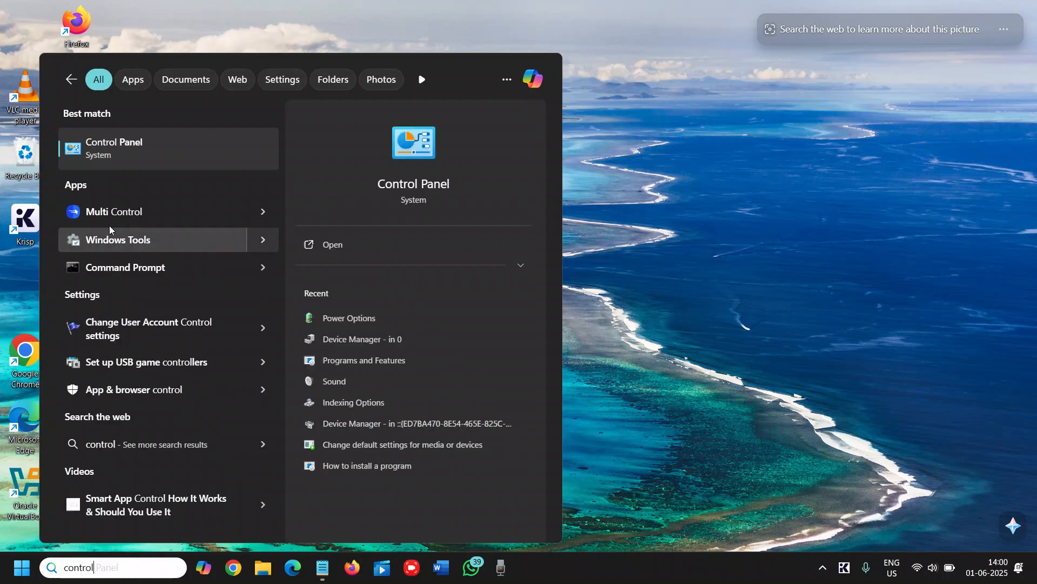
left_click(332, 245)
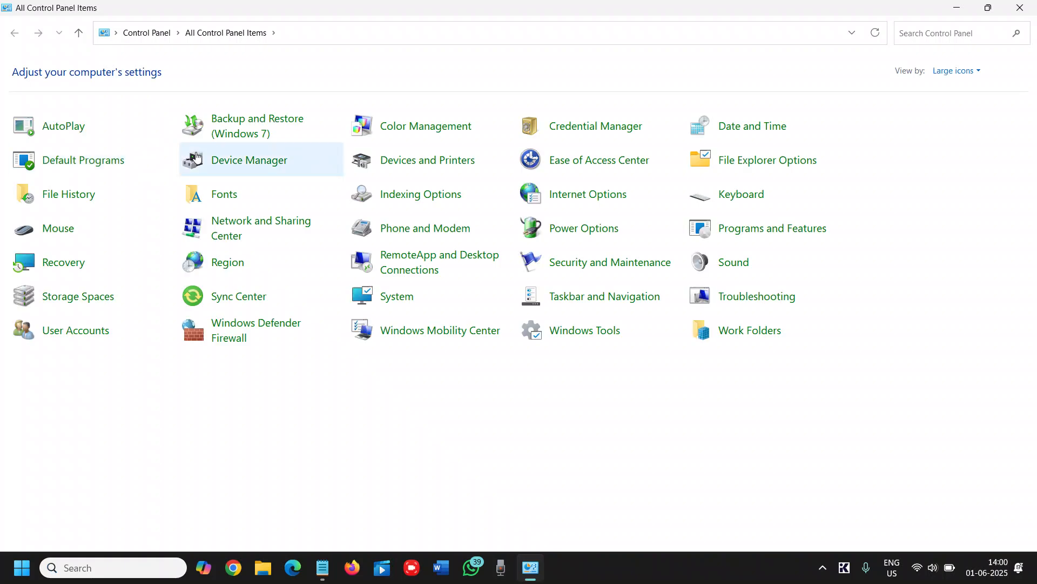
left_click(955, 70)
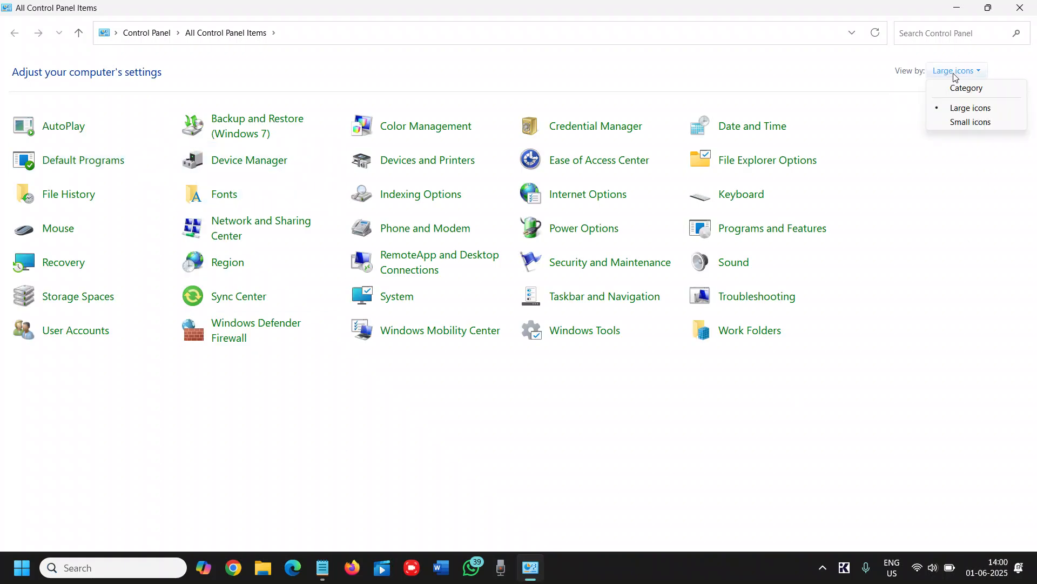
left_click(925, 77)
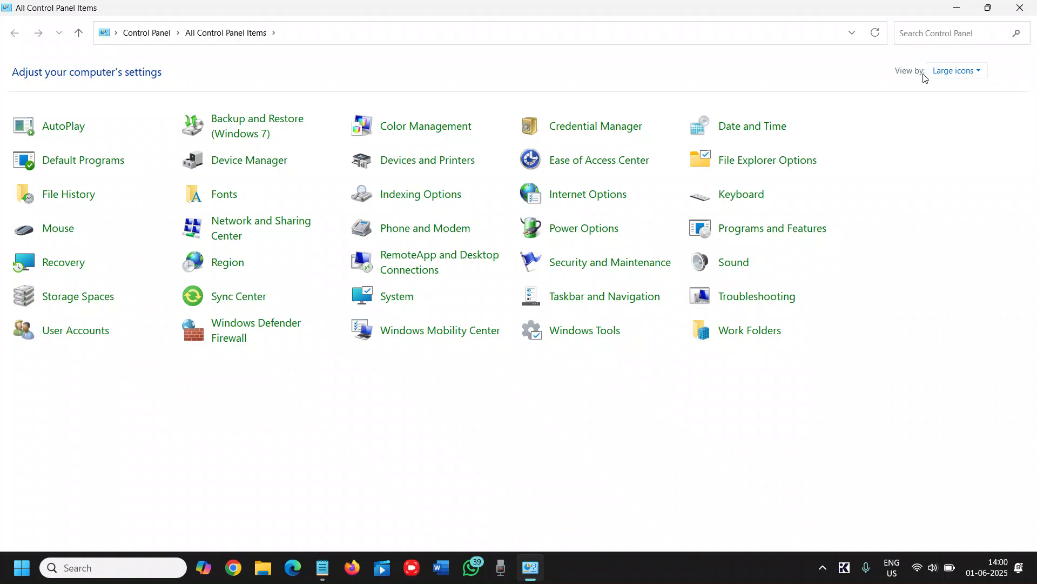
left_click(955, 71)
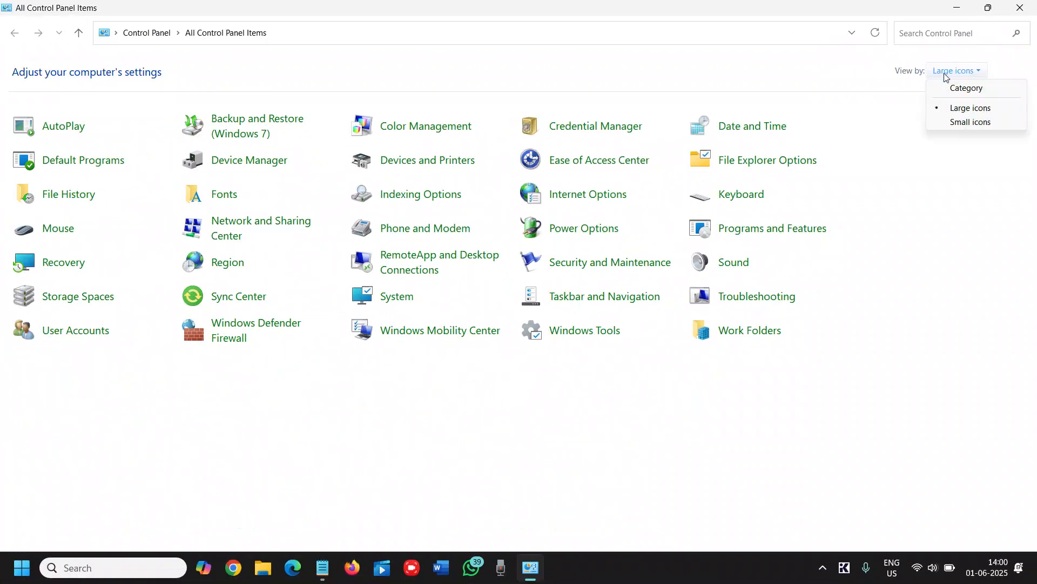
mouse_move(969, 108)
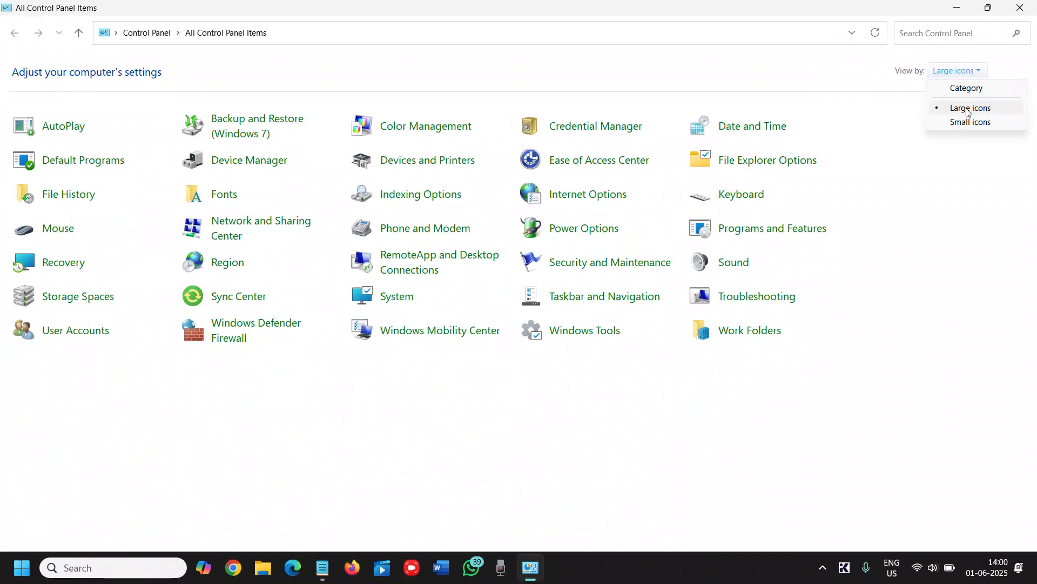
left_click(970, 108)
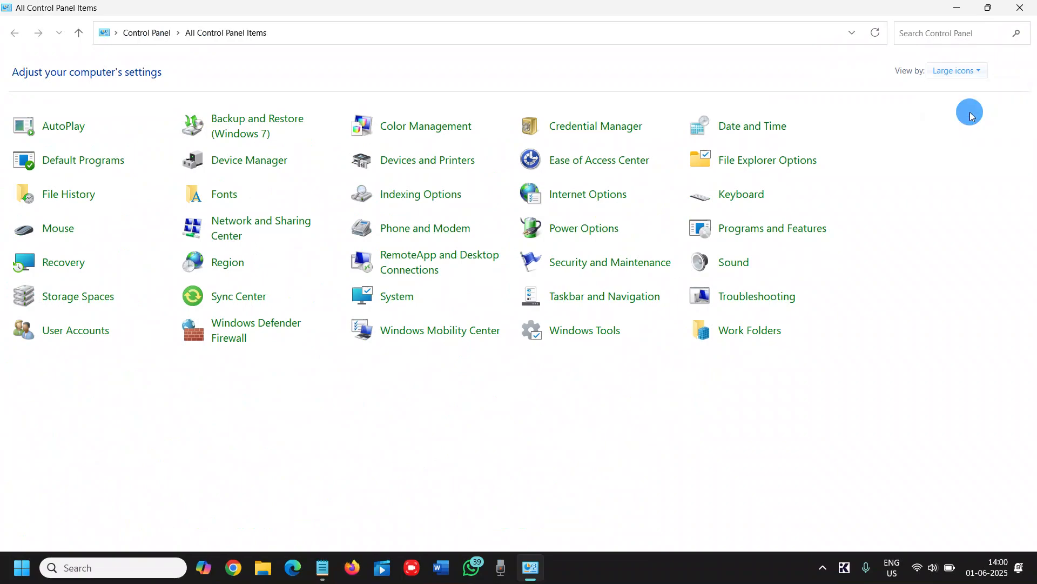
mouse_move(583, 227)
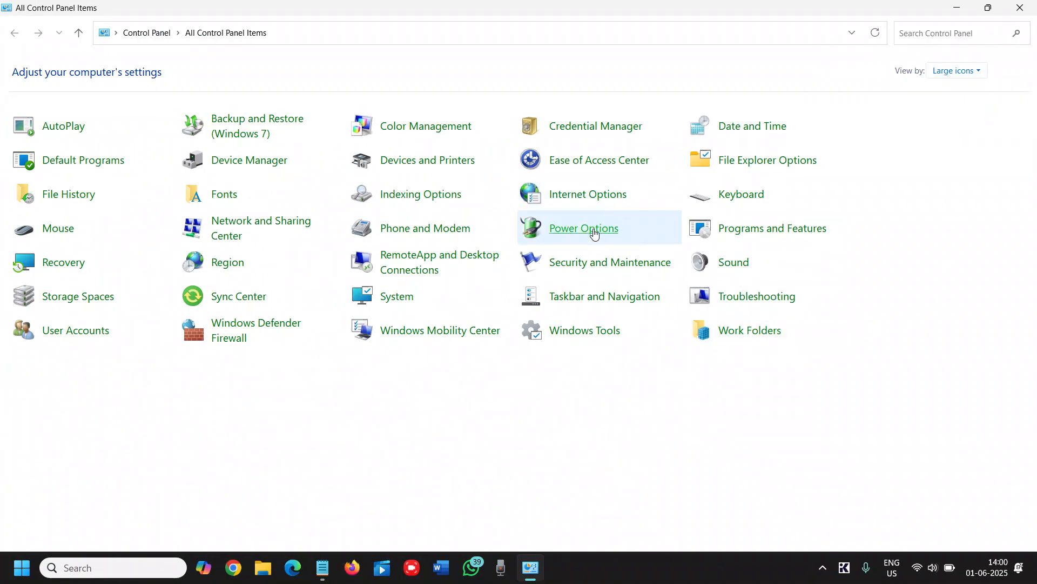
mouse_move(602, 238)
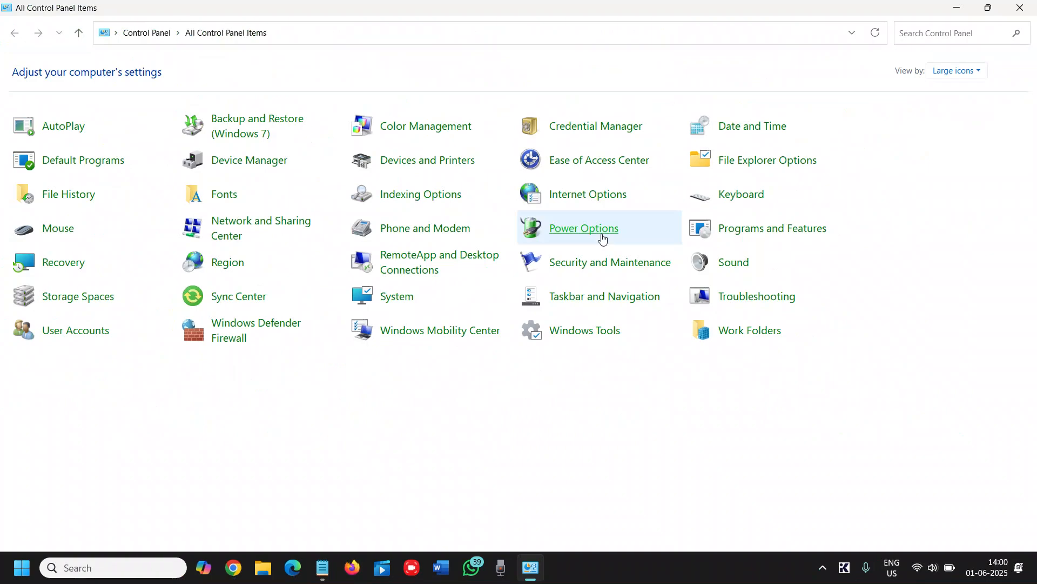
Open Power Options' 'Choose what the power button does' and scroll to the fast startup setting.
left_click(583, 227)
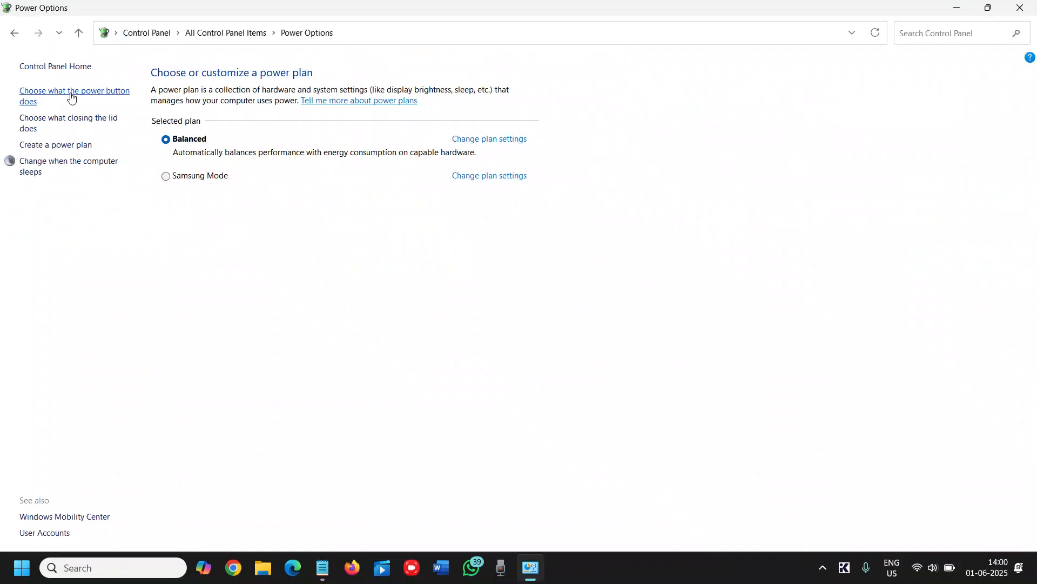
left_click(75, 95)
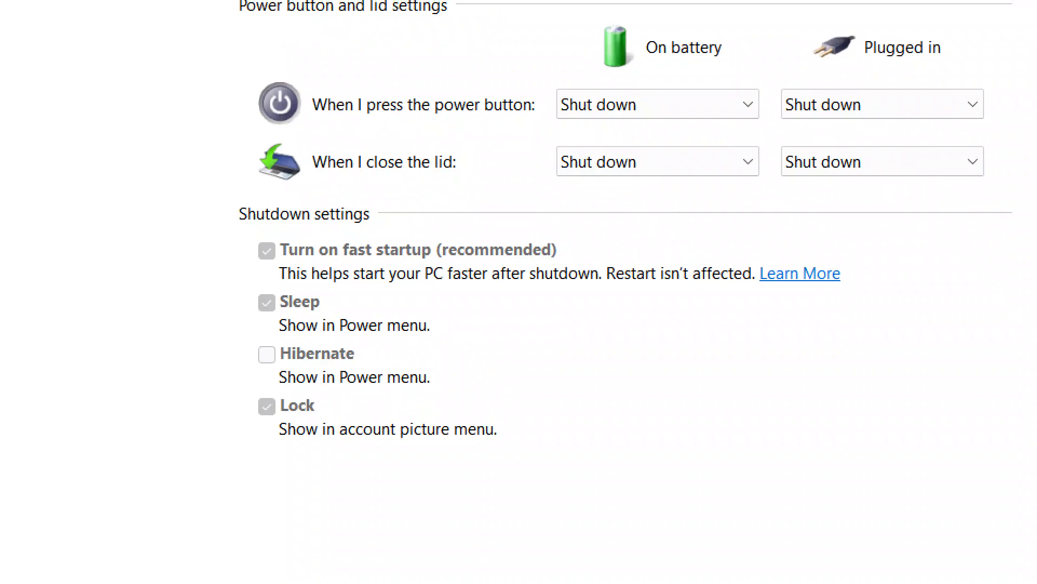
scroll("down", 3)
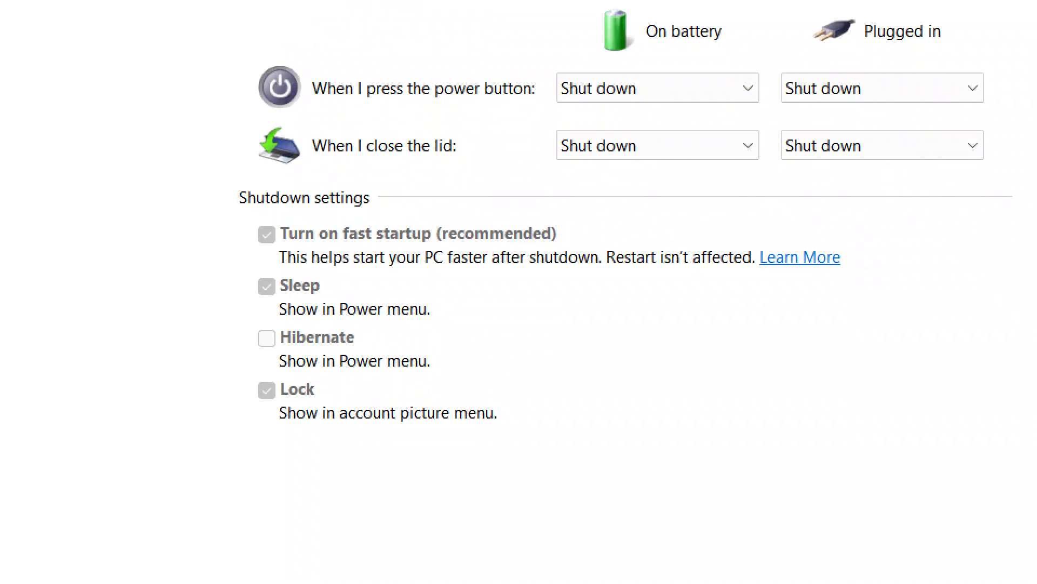
scroll("down", 3)
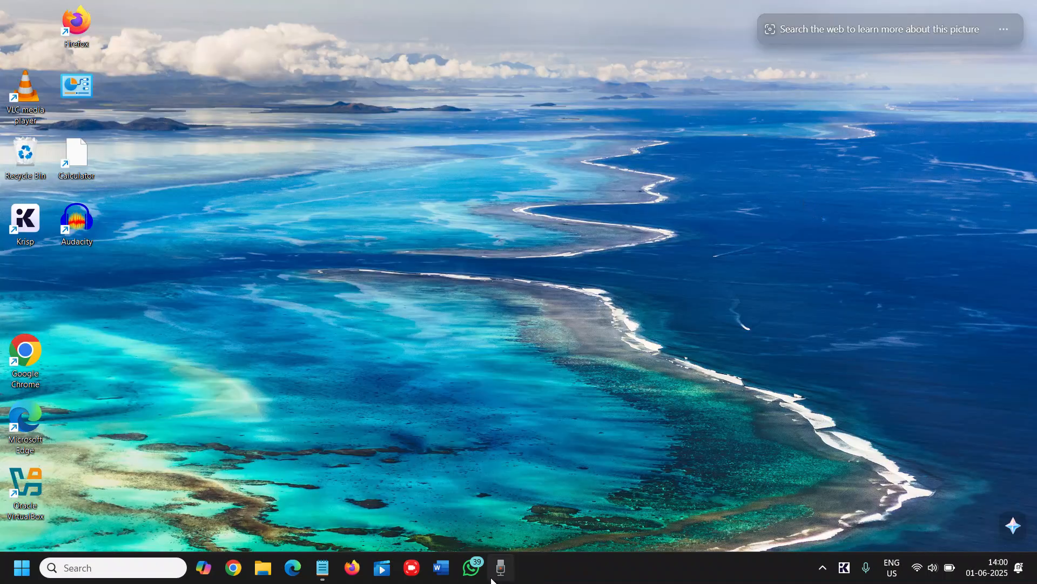
mouse_move(429, 460)
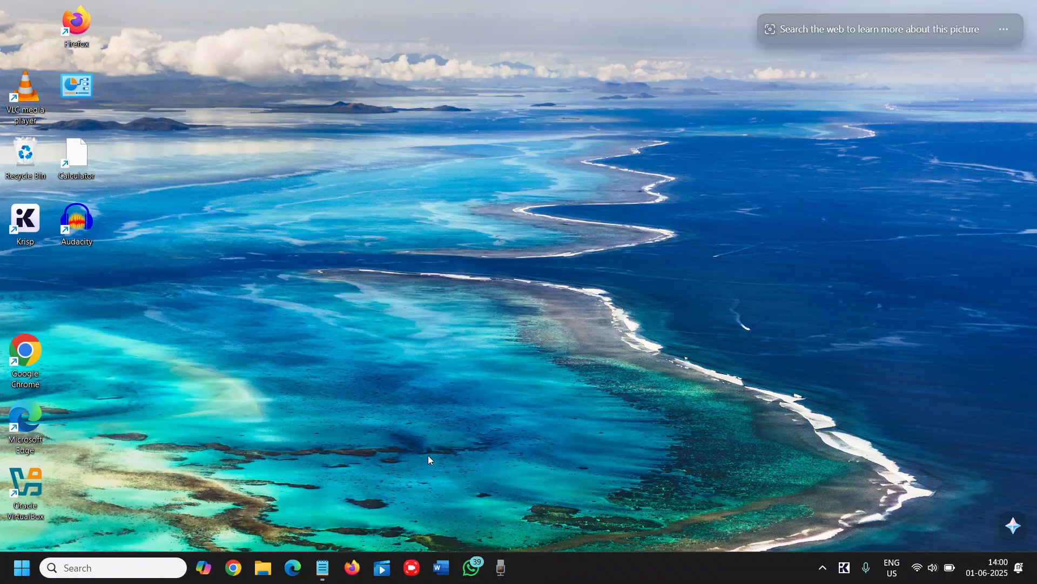
mouse_move(435, 455)
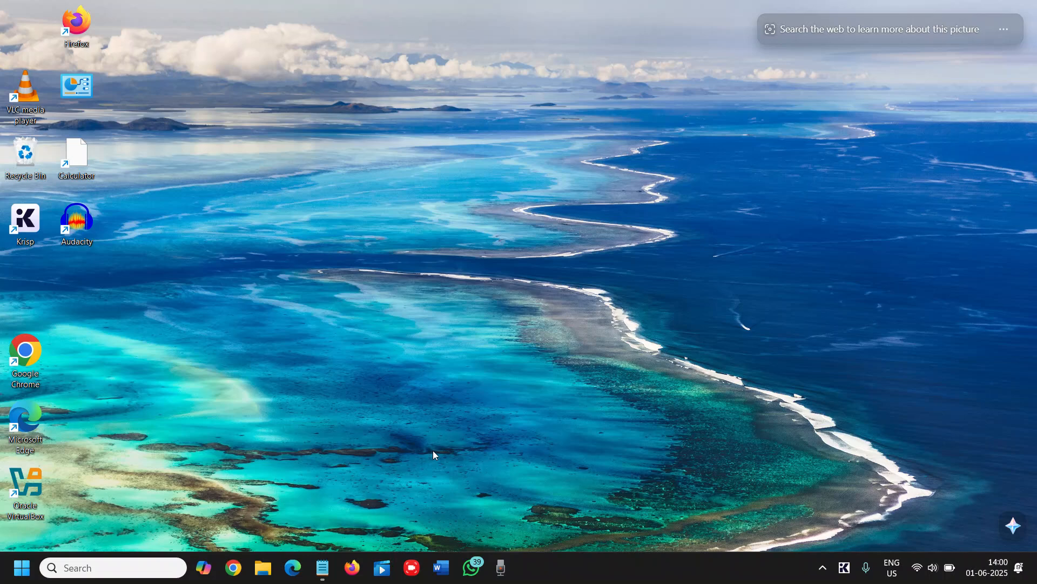
mouse_move(447, 444)
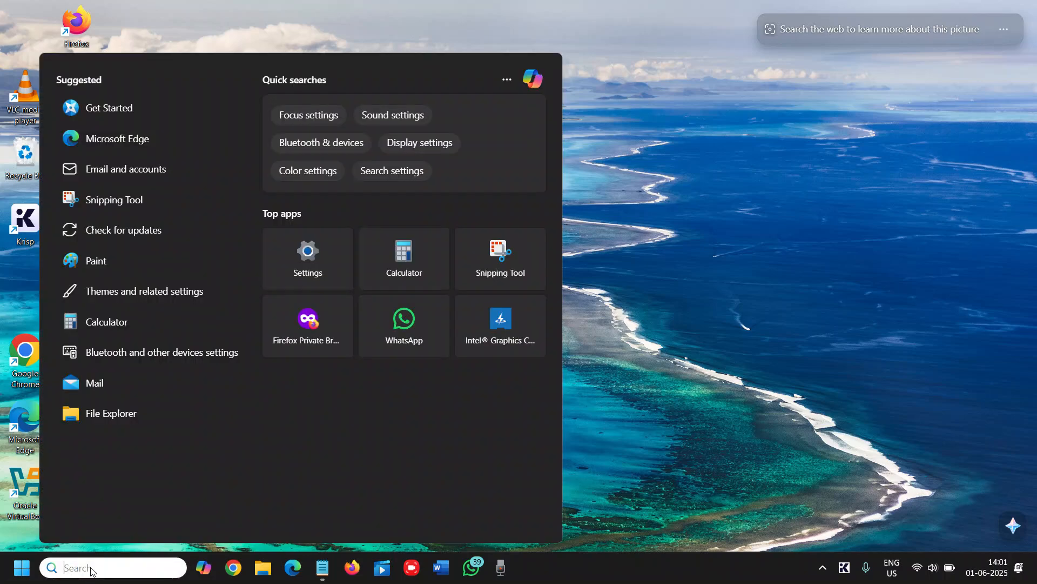
Search for 'cmd' to find Command Prompt.
type("c")
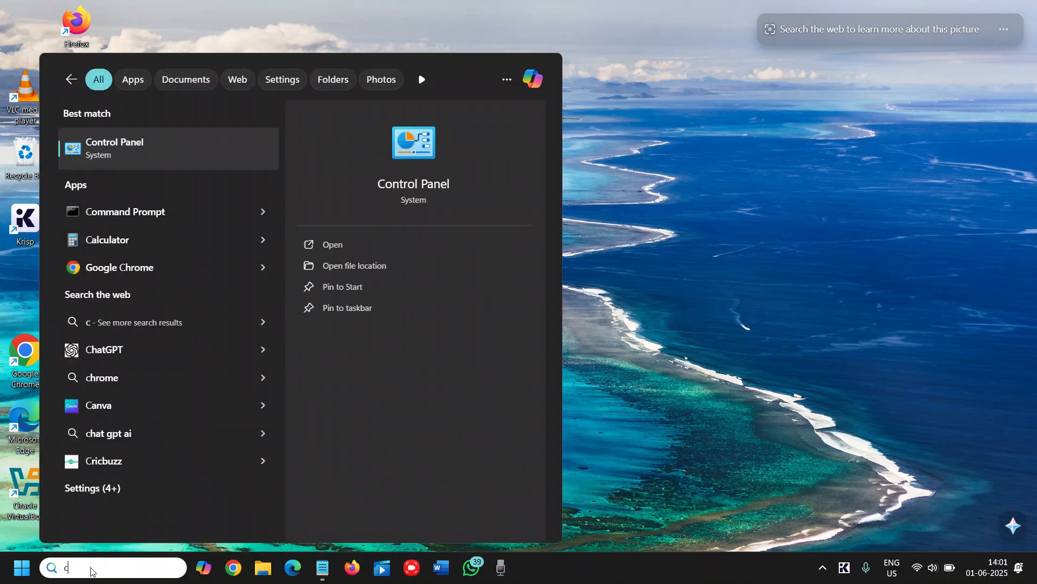
type("md")
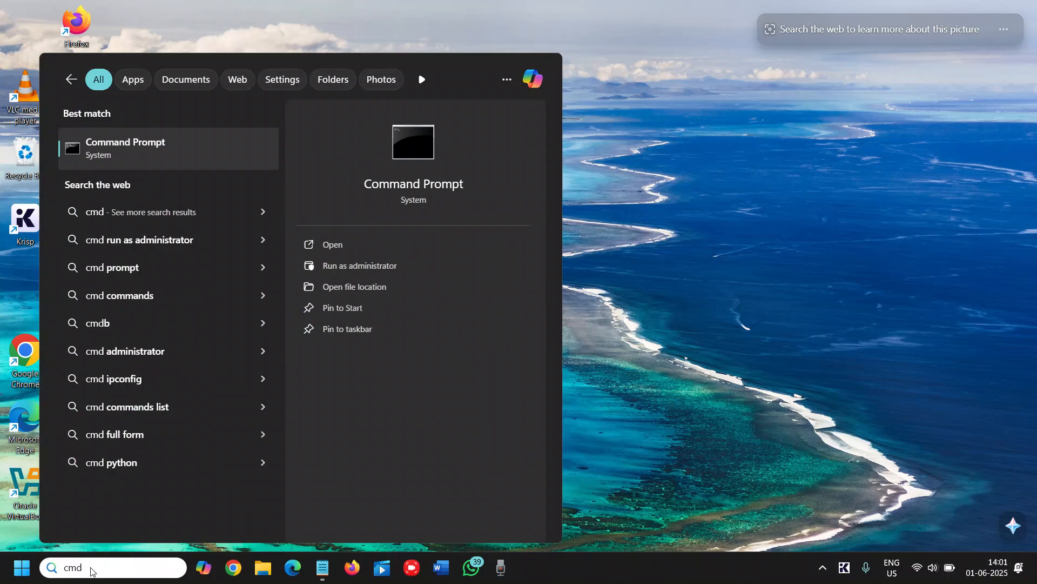
mouse_move(361, 266)
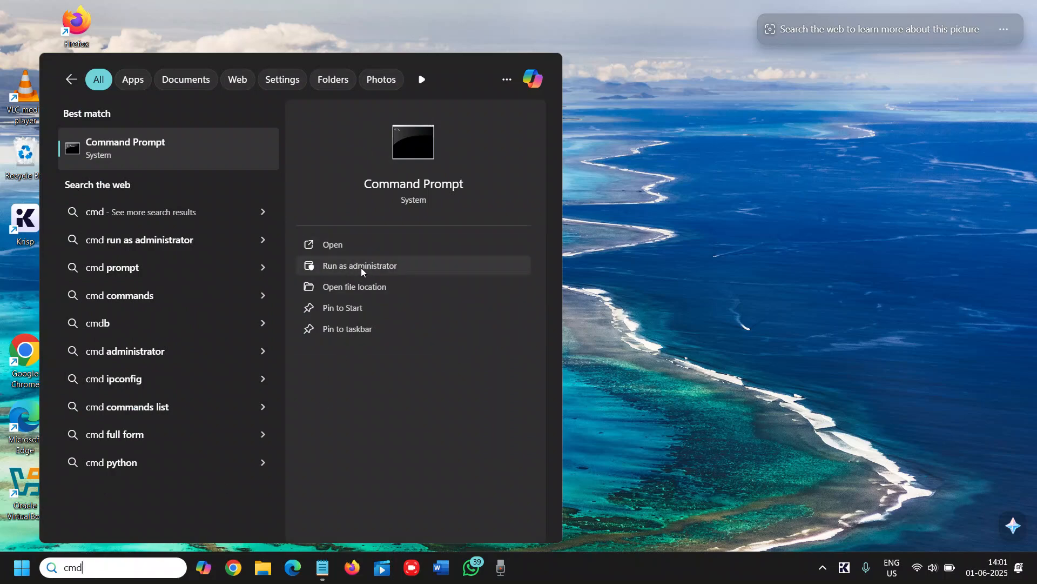
Run Command Prompt as administrator and launch 'sfc /scannow'.
left_click(360, 265)
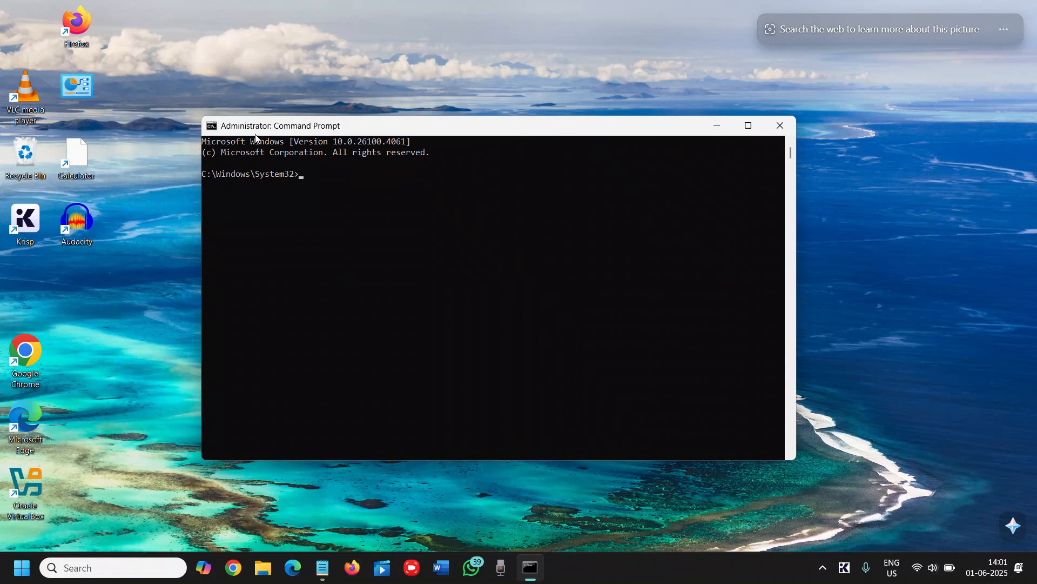
mouse_move(325, 186)
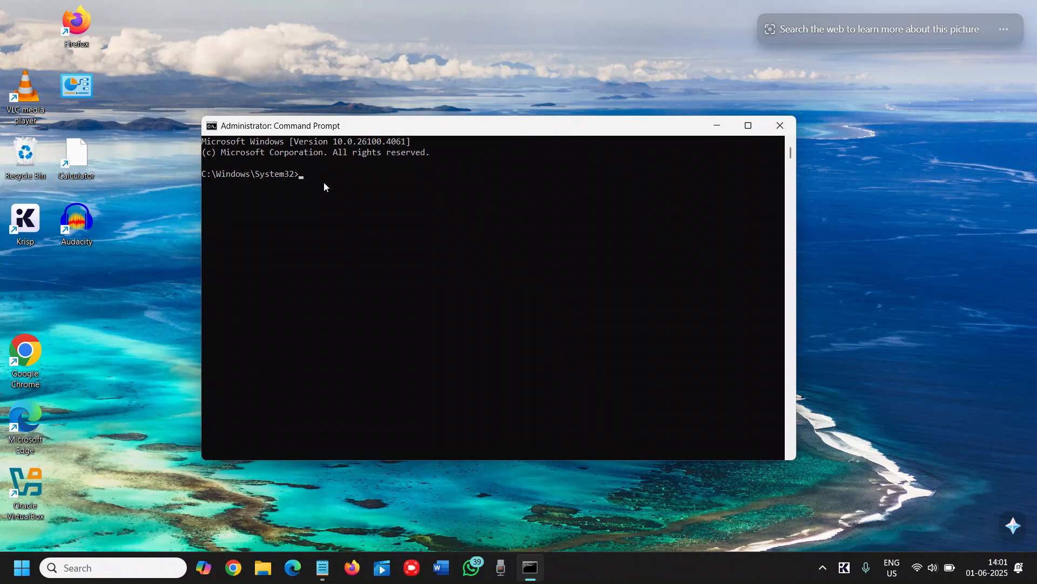
type("sfc /")
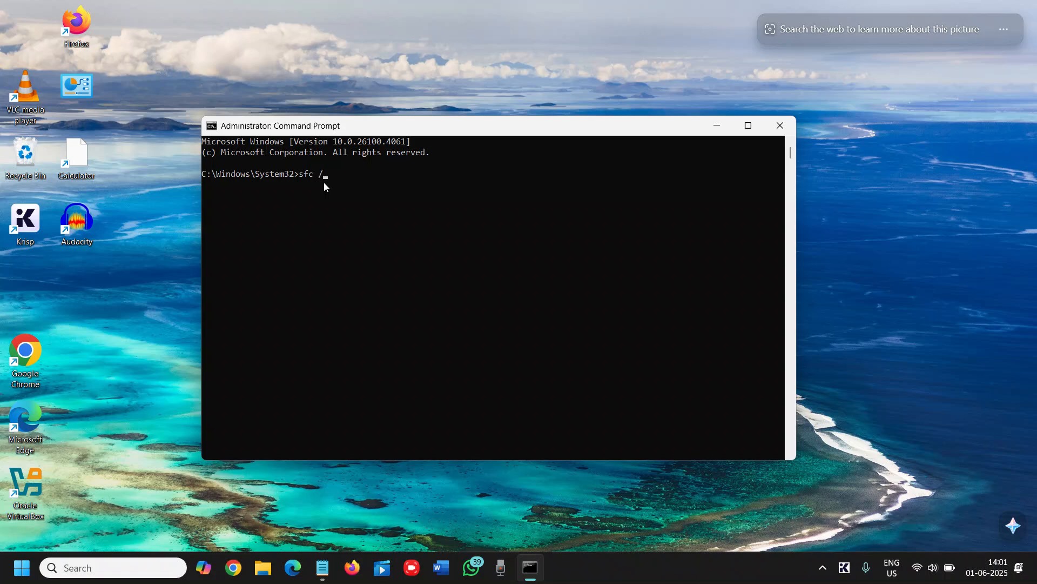
type("scann")
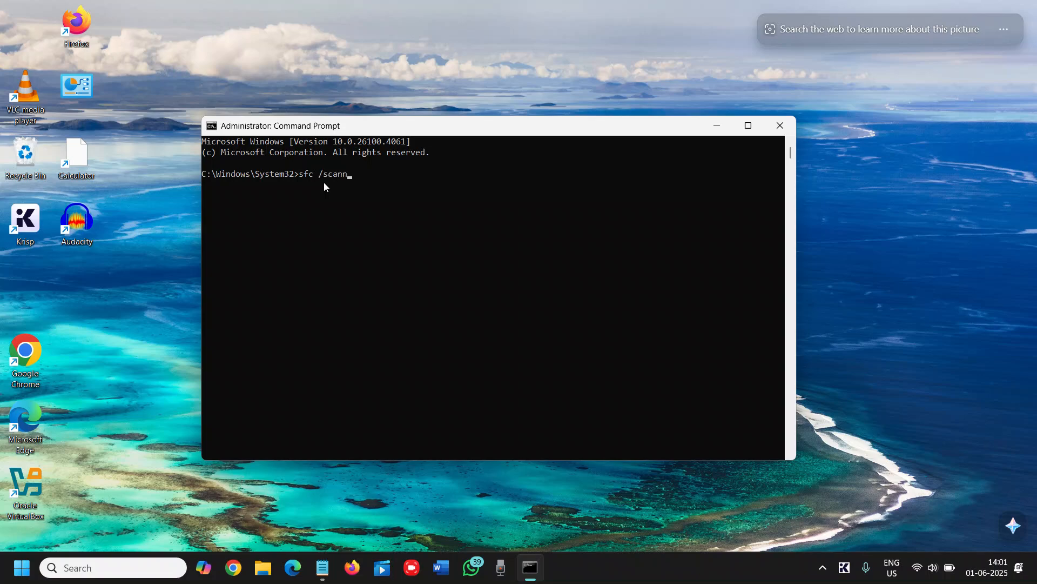
type("ow")
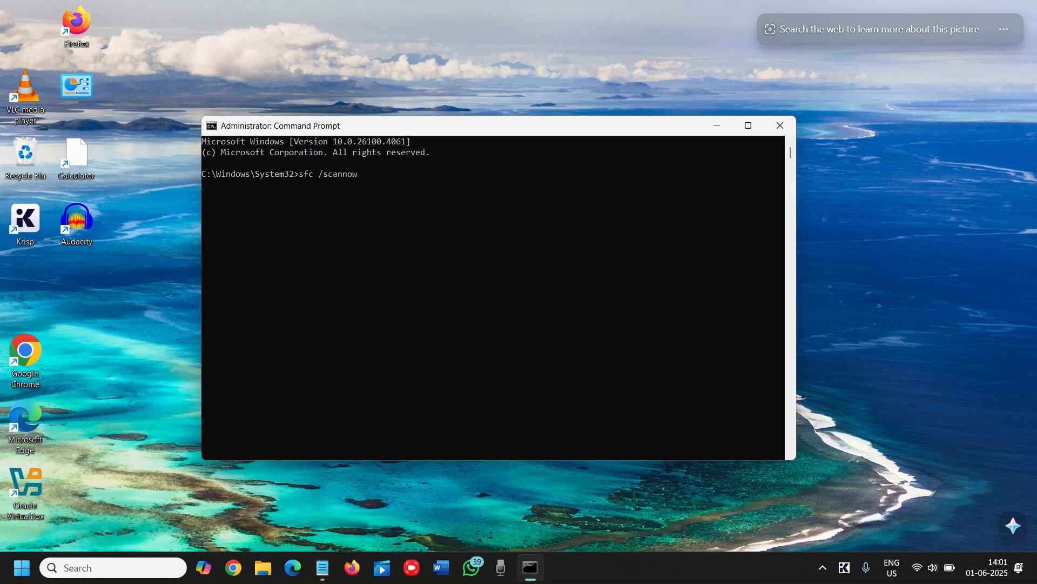
left_click(747, 125)
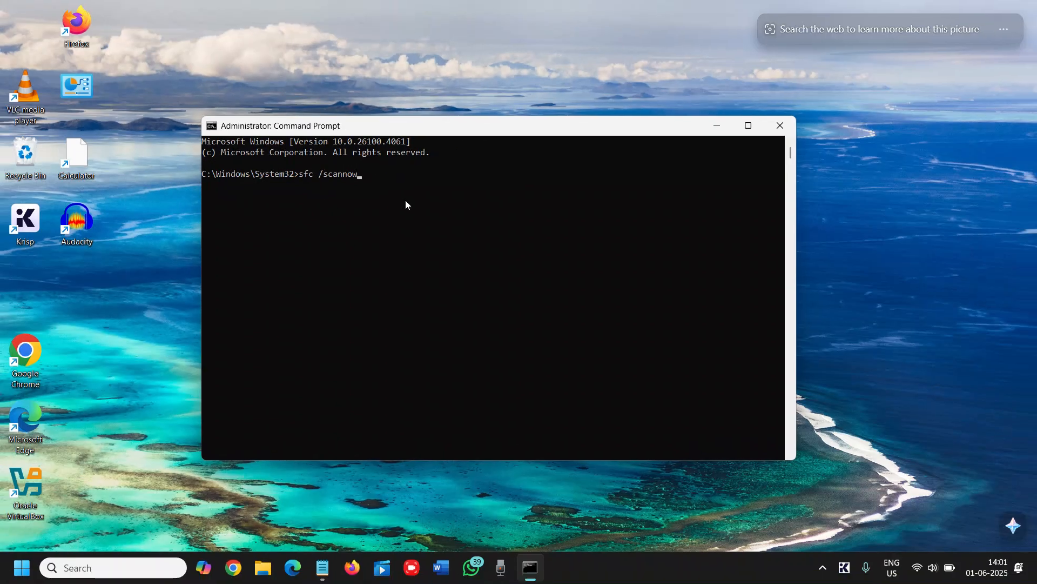
key("Enter")
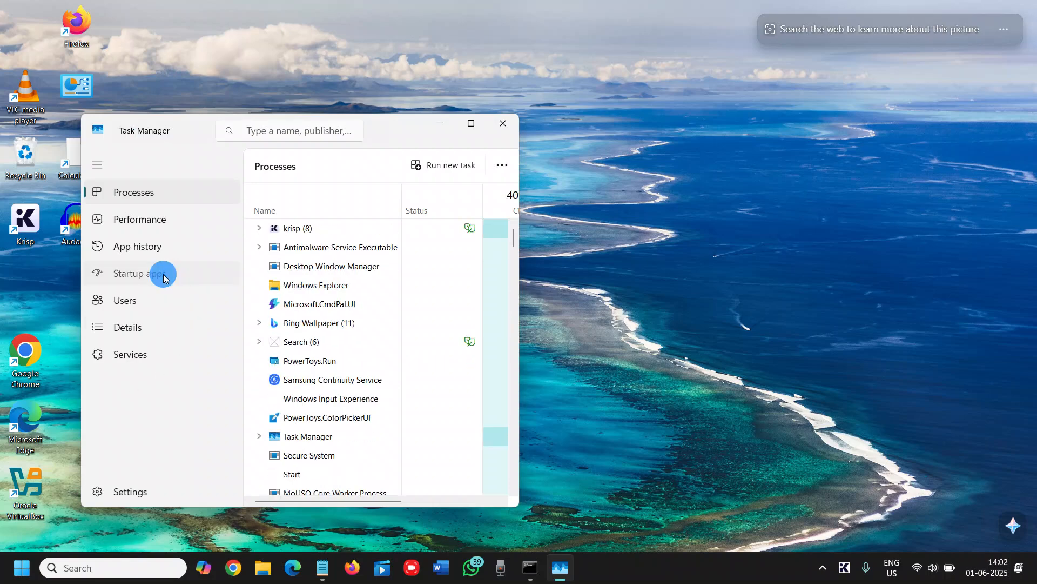
Maximize Task Manager's Startup apps list and check the UnInstDaemon entry's actions.
left_click(140, 274)
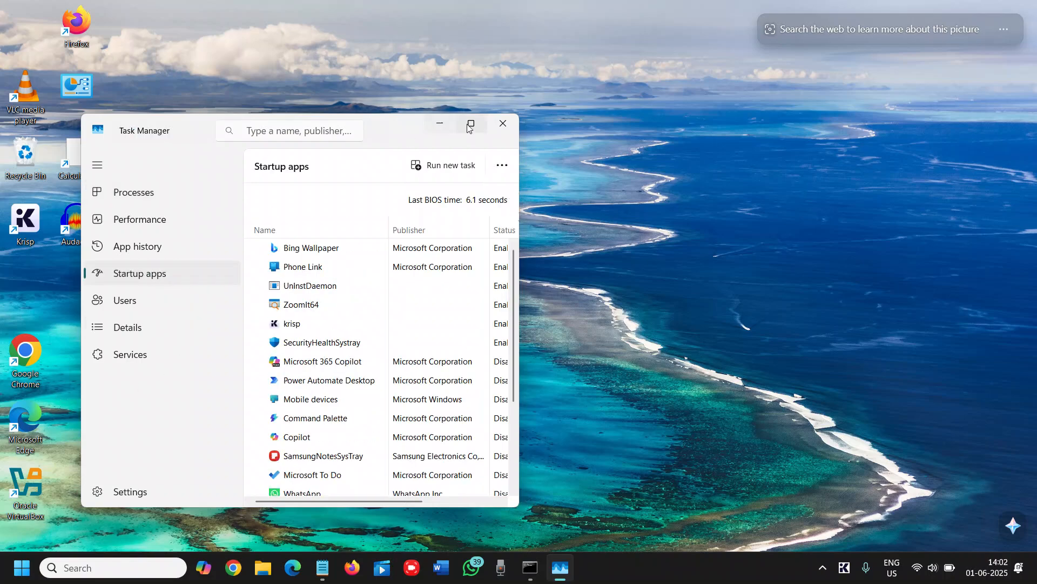
left_click(470, 124)
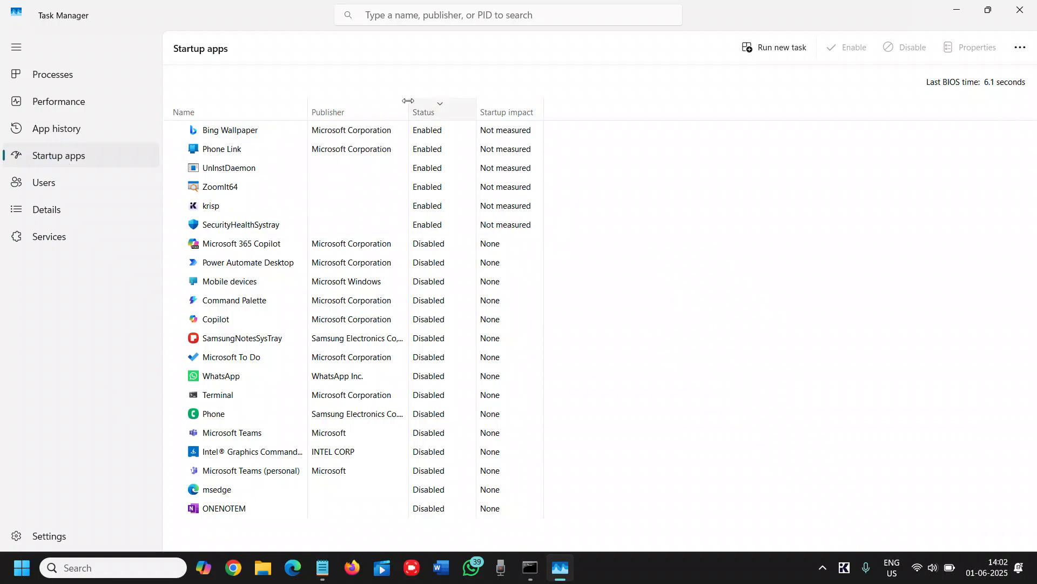
mouse_move(446, 117)
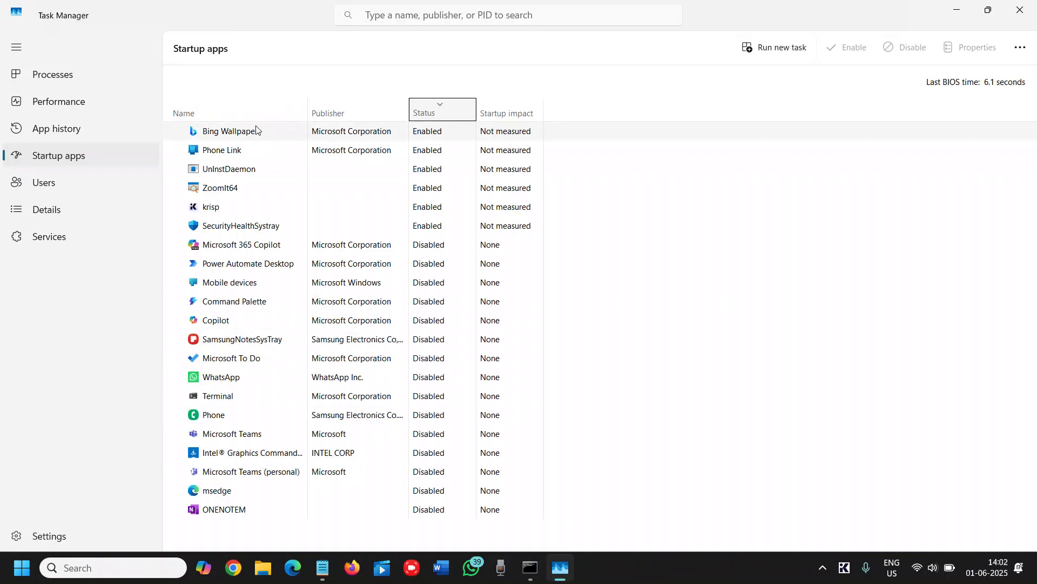
mouse_move(416, 159)
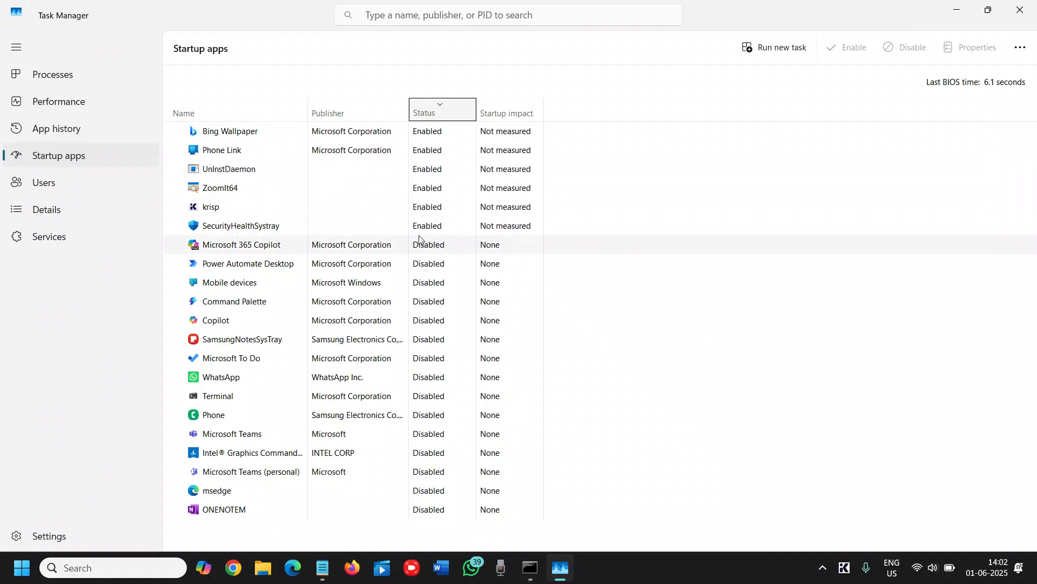
mouse_move(248, 231)
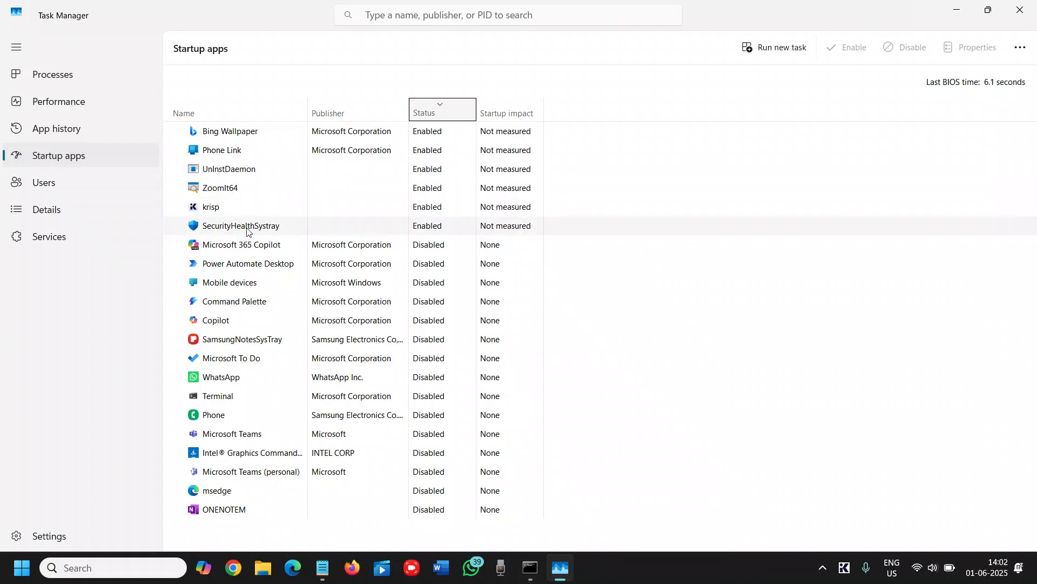
mouse_move(288, 226)
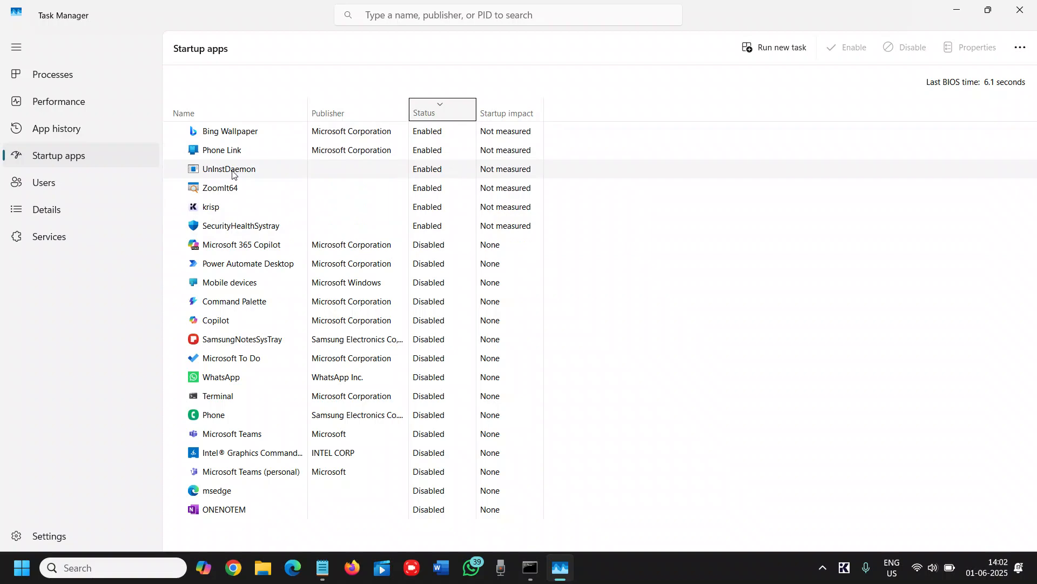
right_click(228, 168)
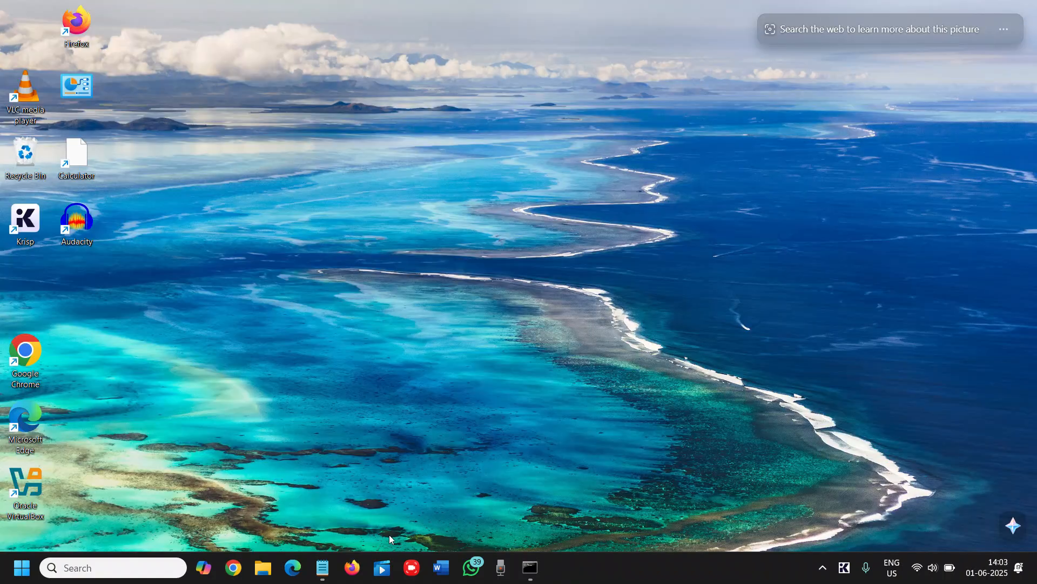
Review the sfc repair results in Command Prompt, then close it.
left_click(529, 566)
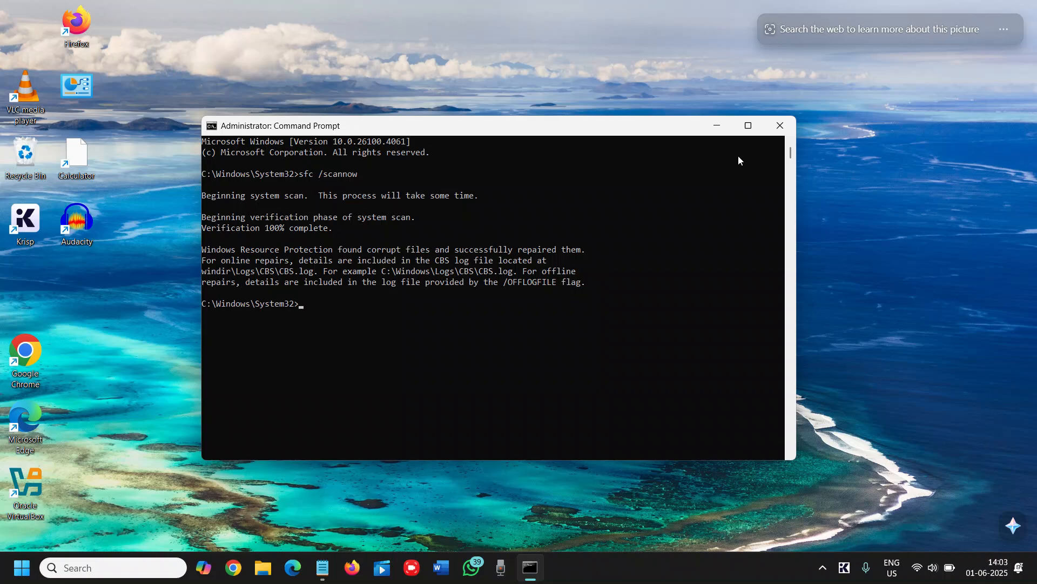
left_click(779, 126)
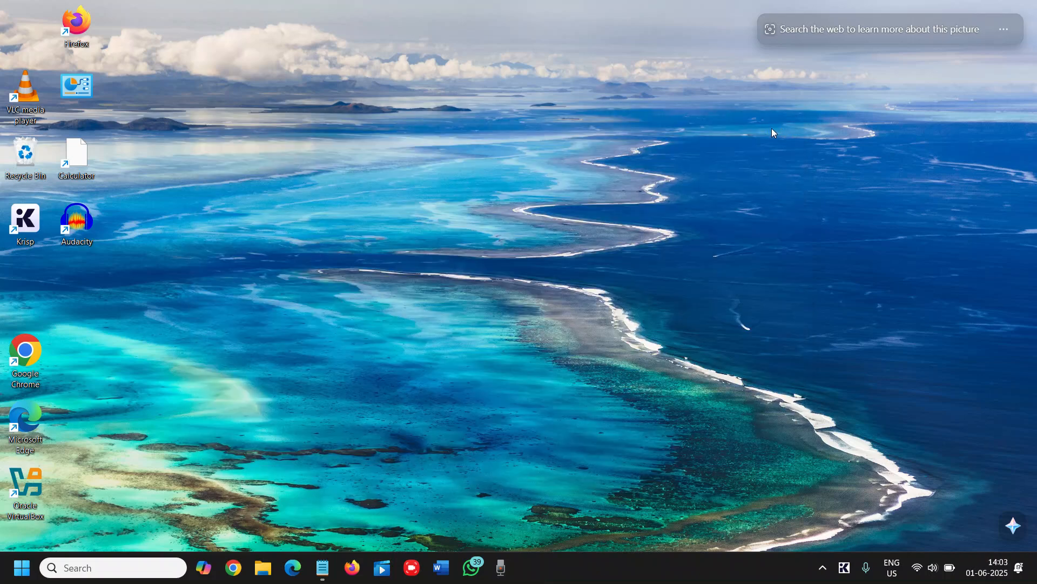
mouse_move(529, 203)
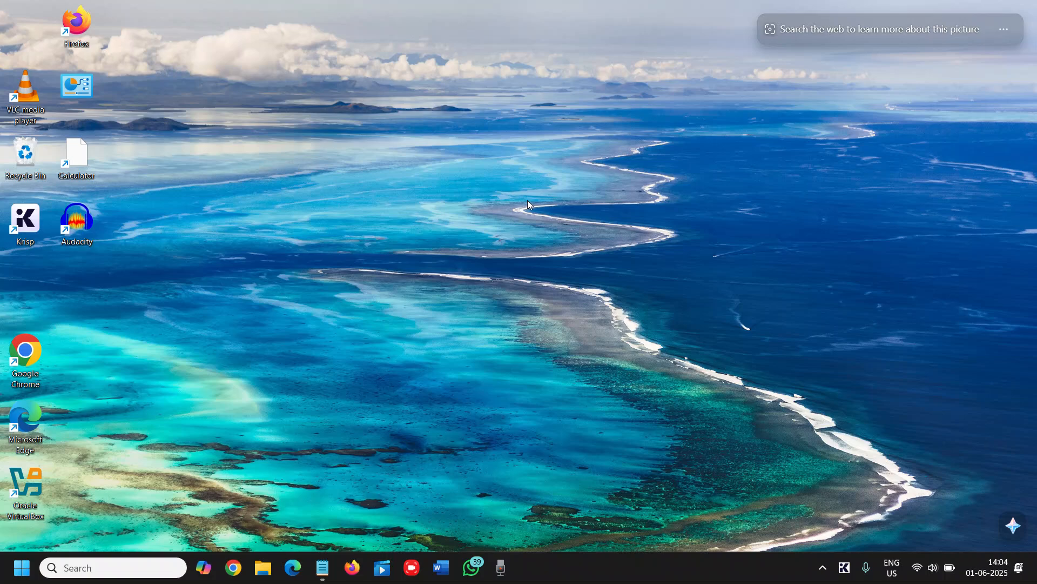
mouse_move(612, 168)
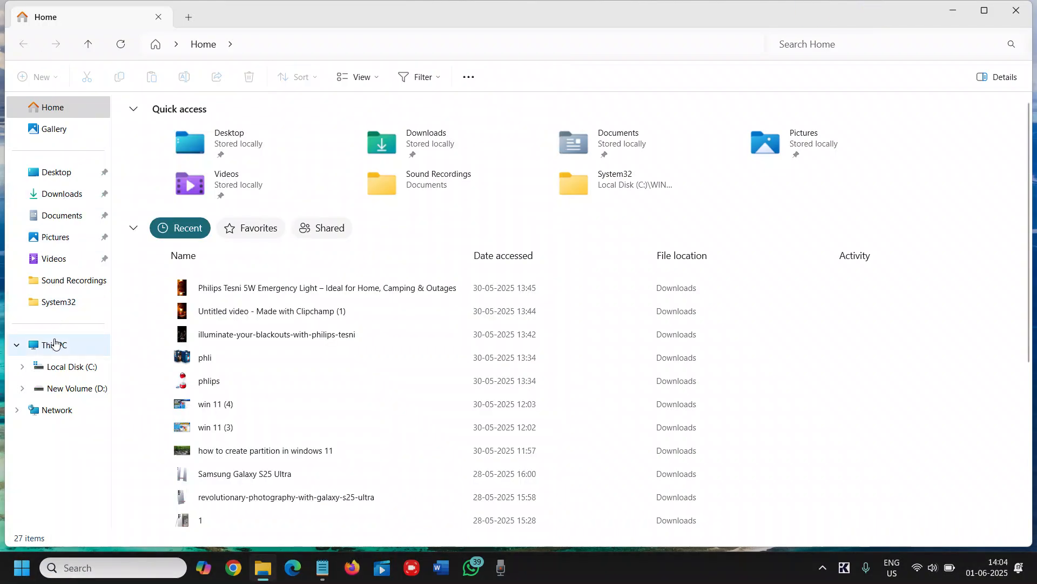
Select Local Disk (C:) under This PC, showing 290 GB free of 409 GB.
left_click(58, 345)
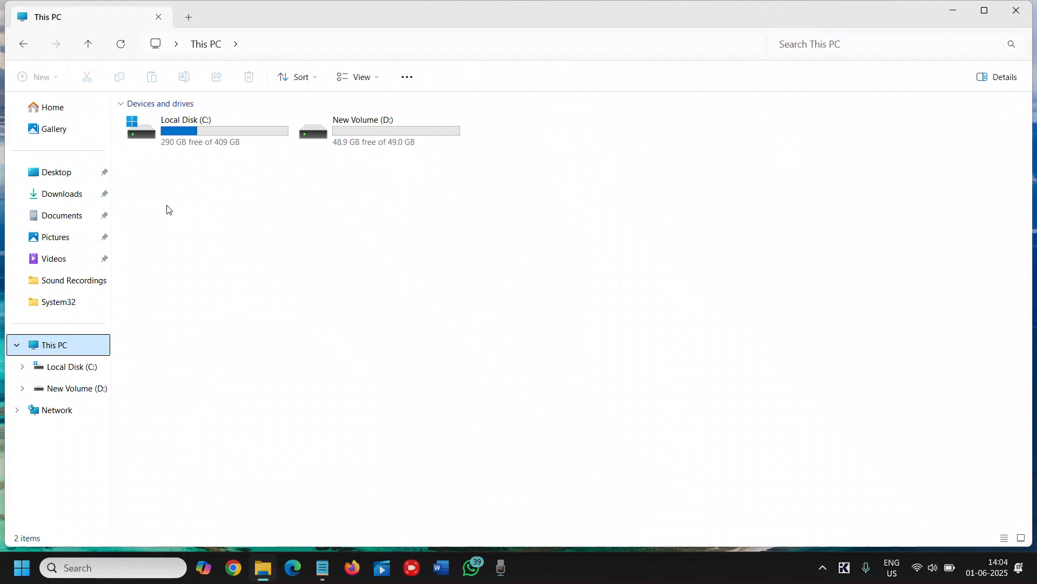
left_click(207, 130)
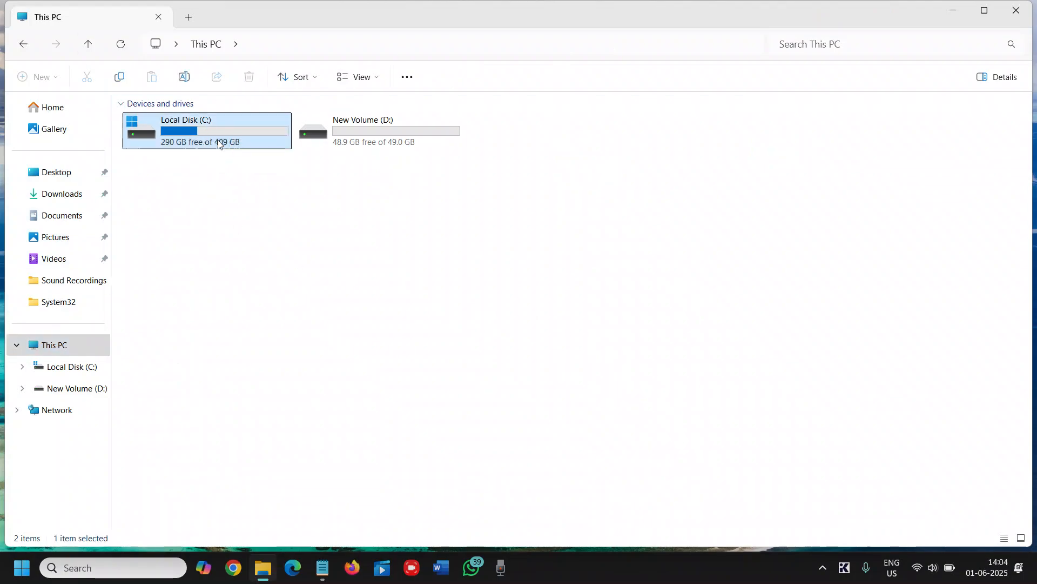
mouse_move(255, 142)
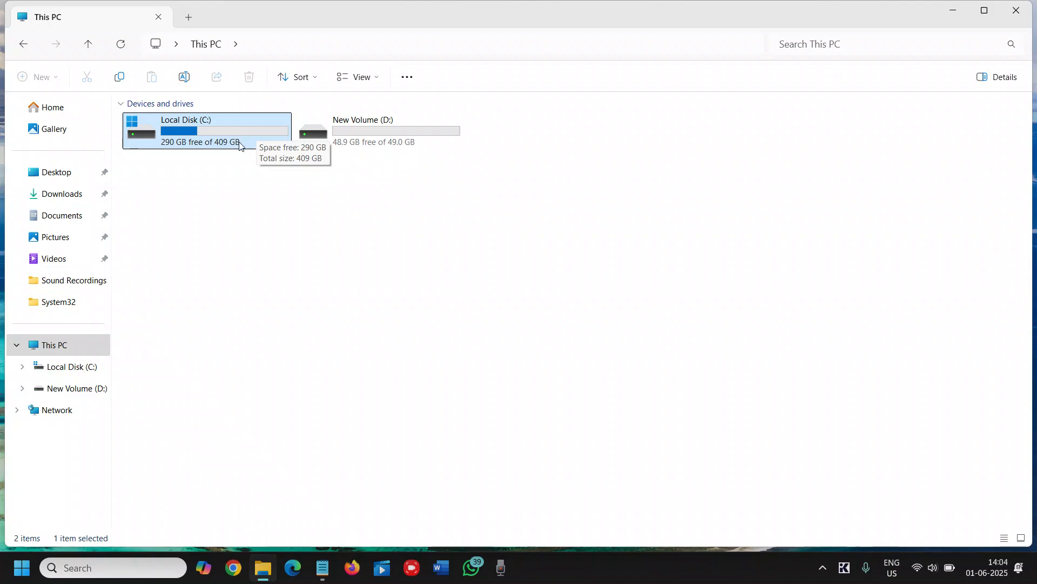
mouse_move(276, 184)
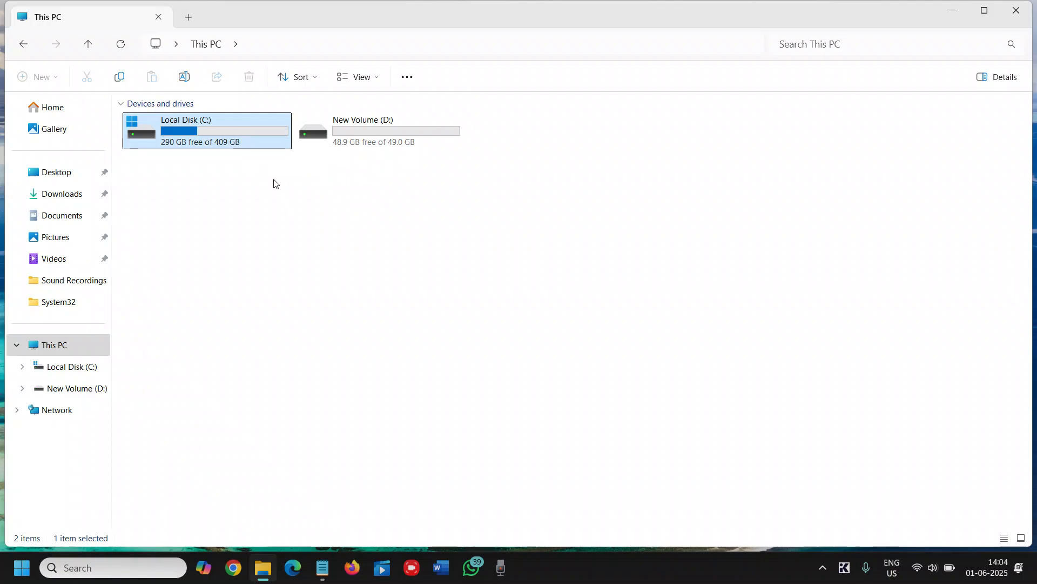
mouse_move(208, 140)
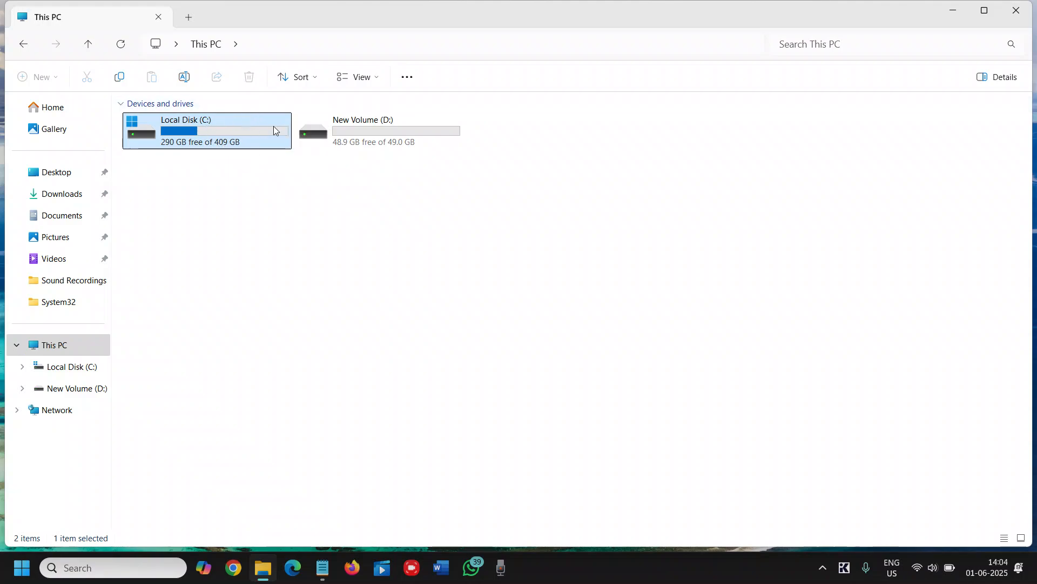
mouse_move(238, 137)
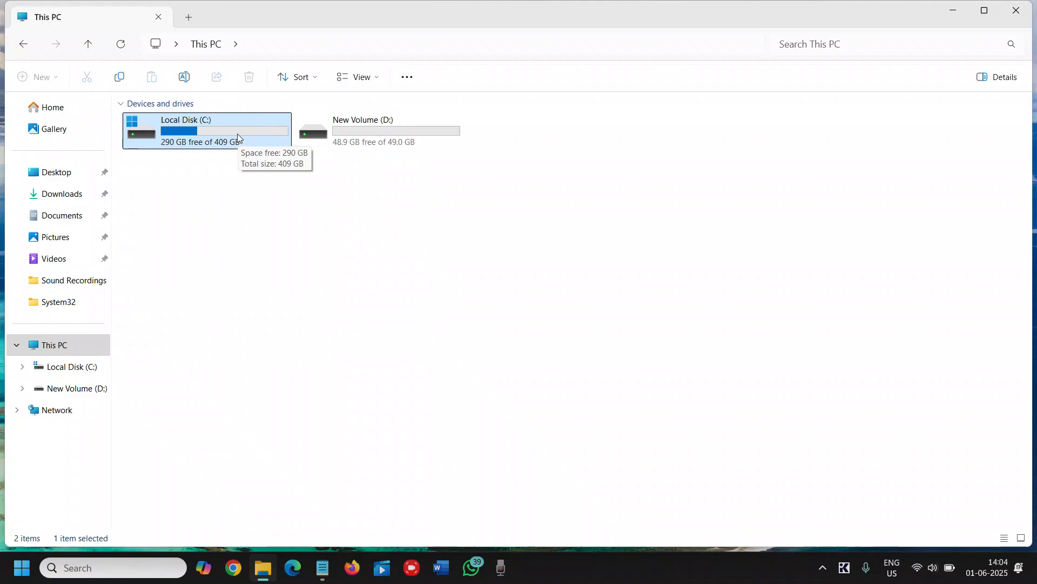
mouse_move(236, 129)
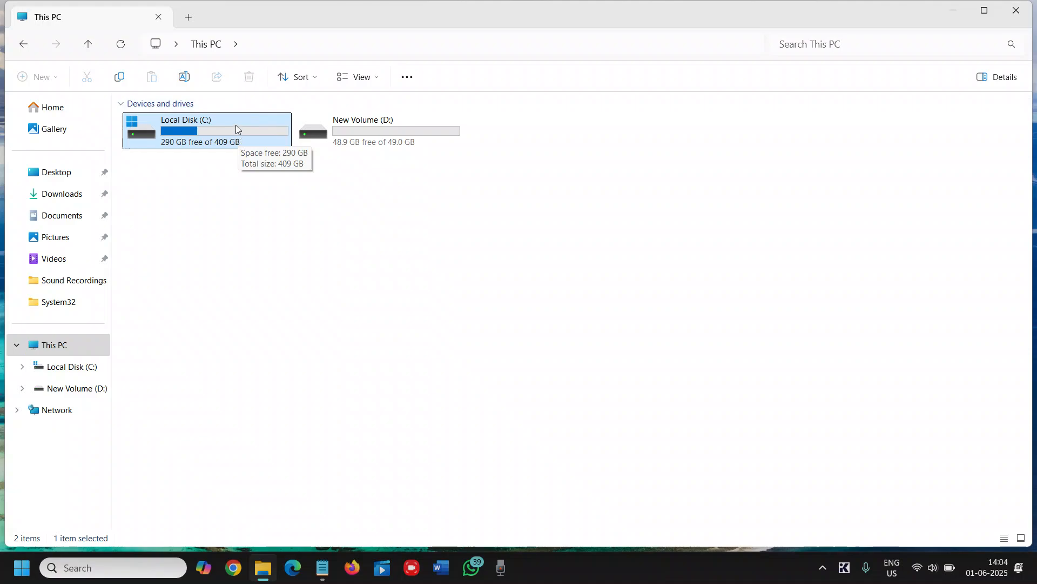
mouse_move(245, 165)
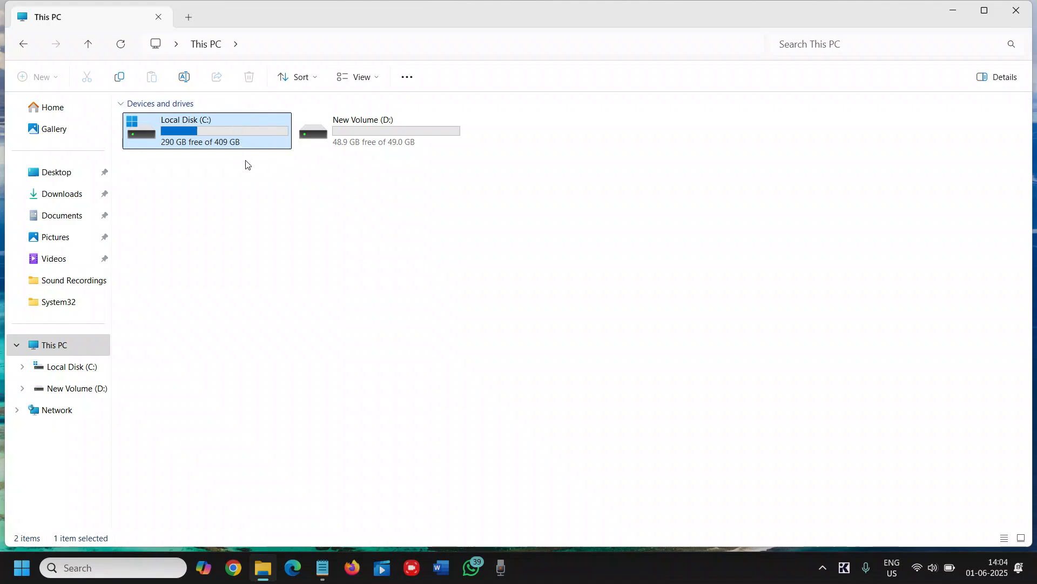
mouse_move(233, 141)
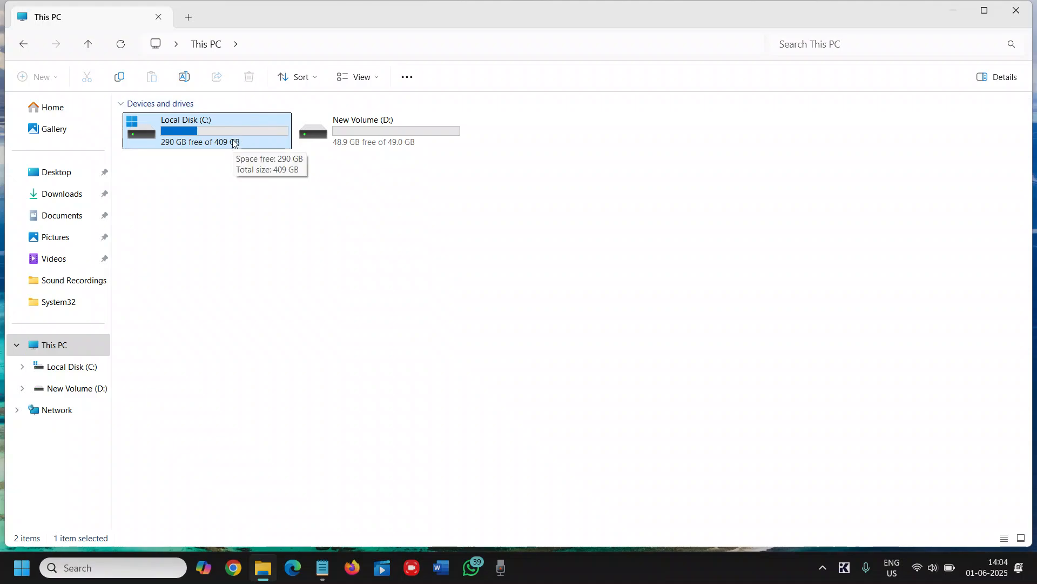
mouse_move(273, 147)
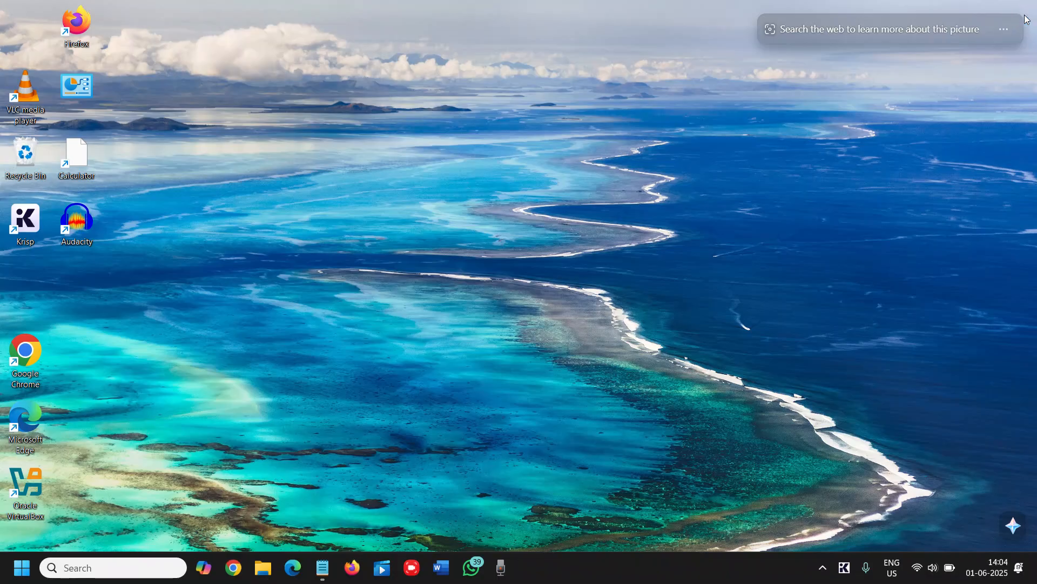
mouse_move(703, 225)
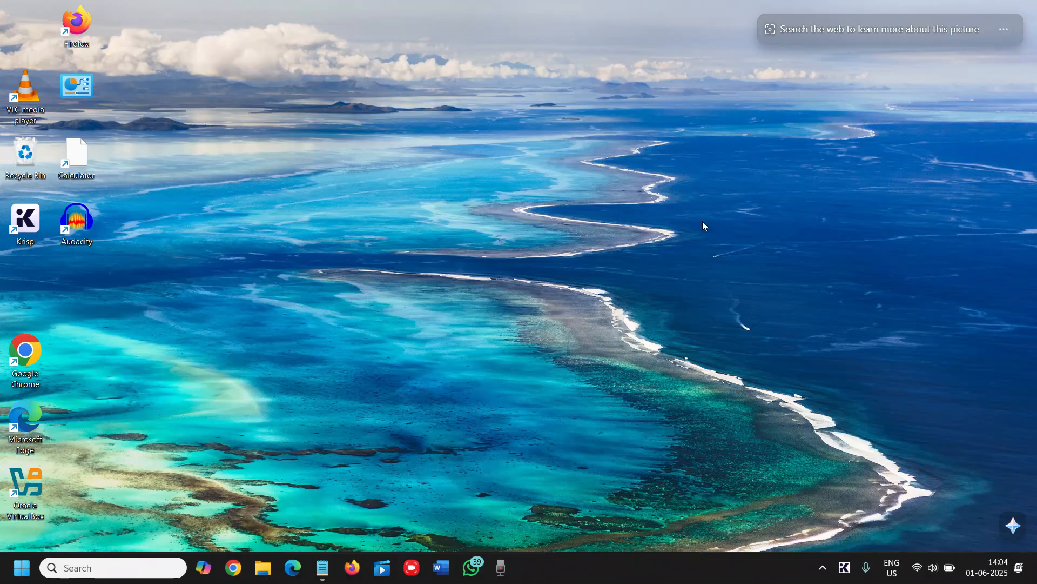